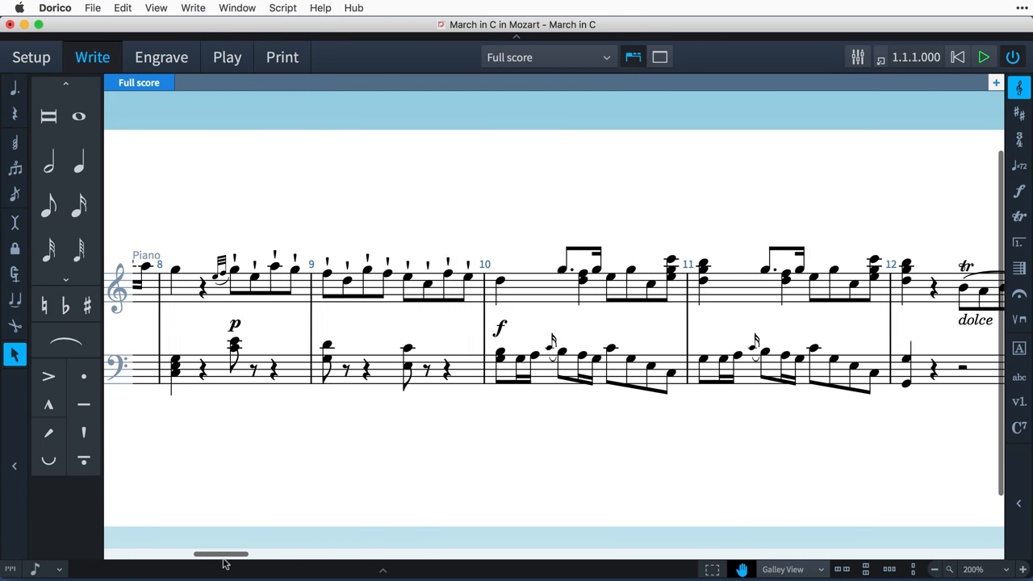
Step: Switch the March in C score to Page View and zoom in on the first page
drag(221, 555, 289, 555)
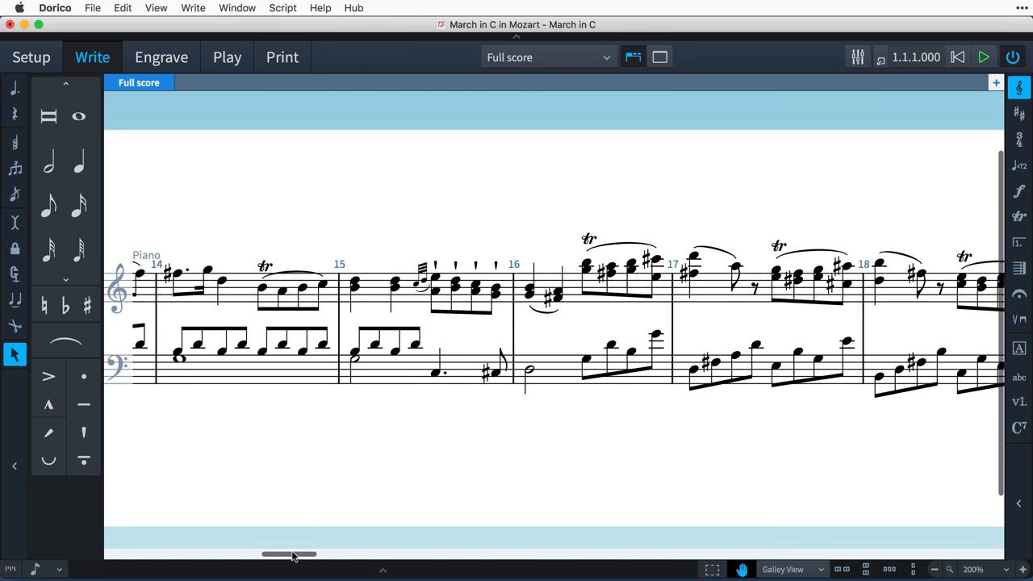
drag(291, 554, 363, 555)
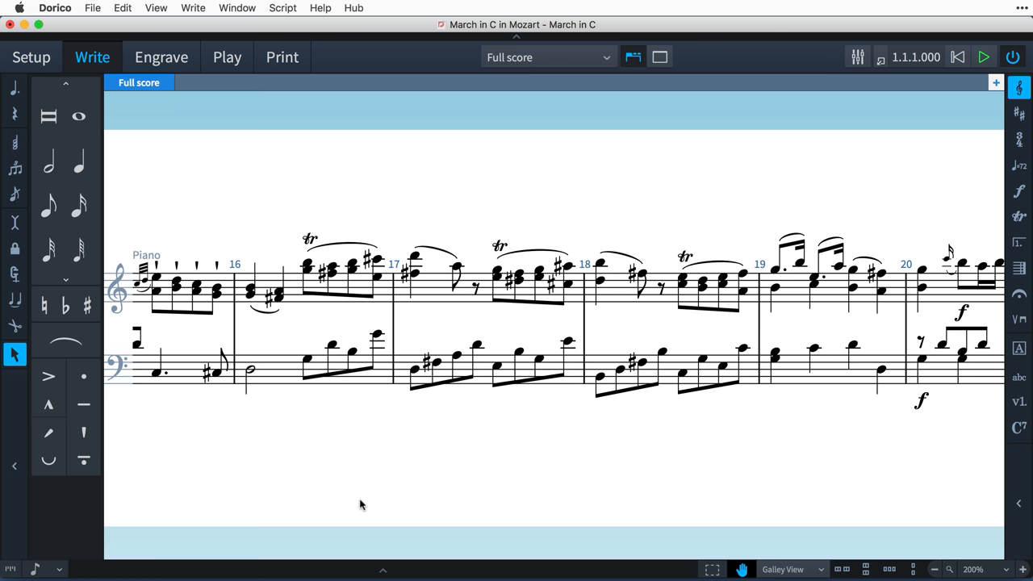
mouse_move(811, 494)
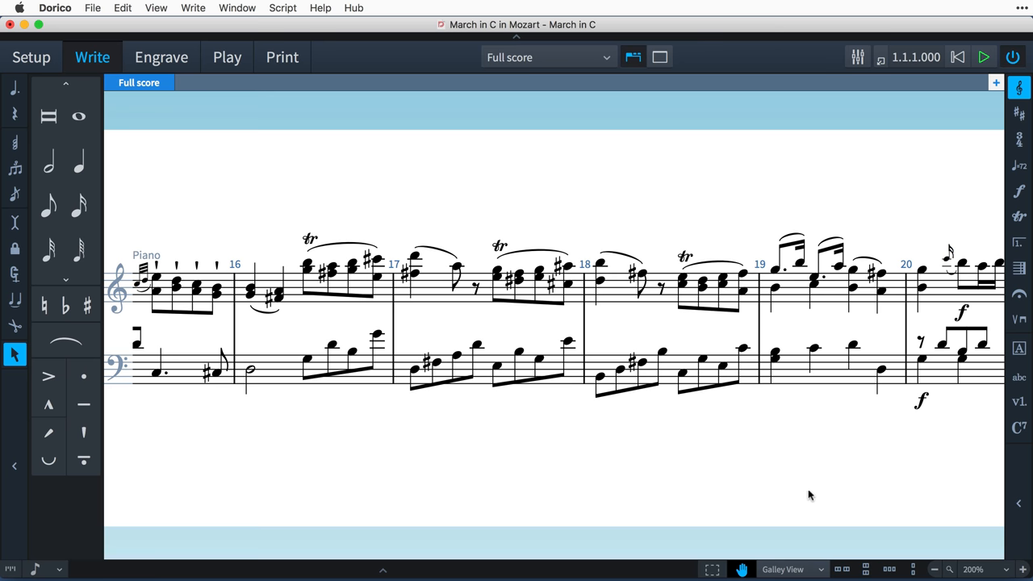
click(787, 570)
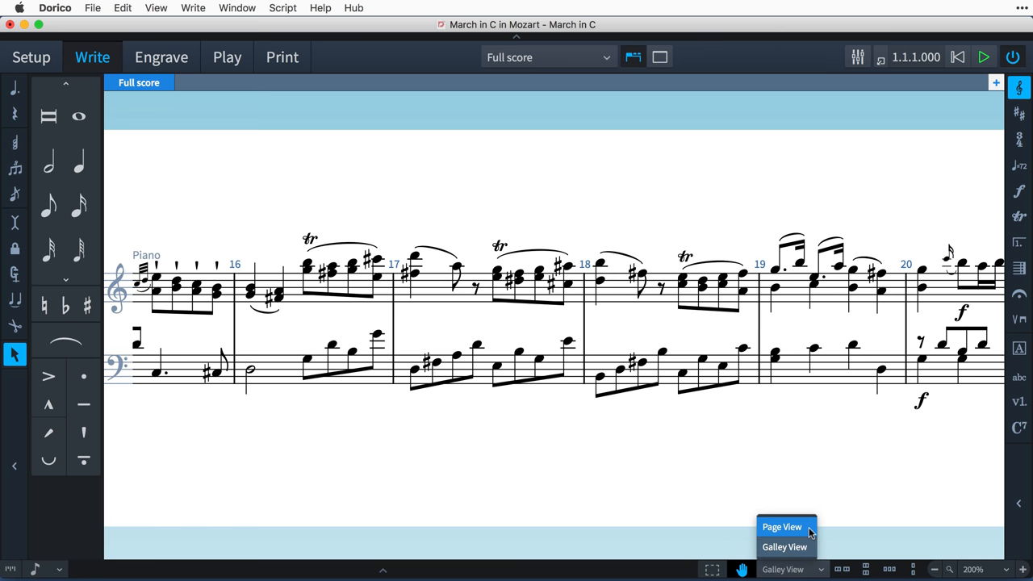
click(782, 527)
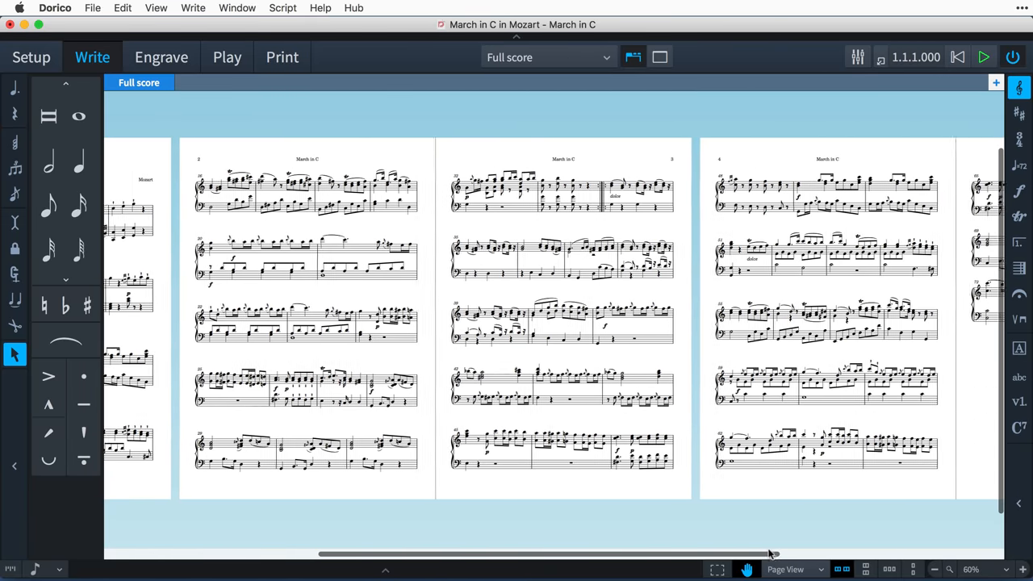
scroll(right, 3)
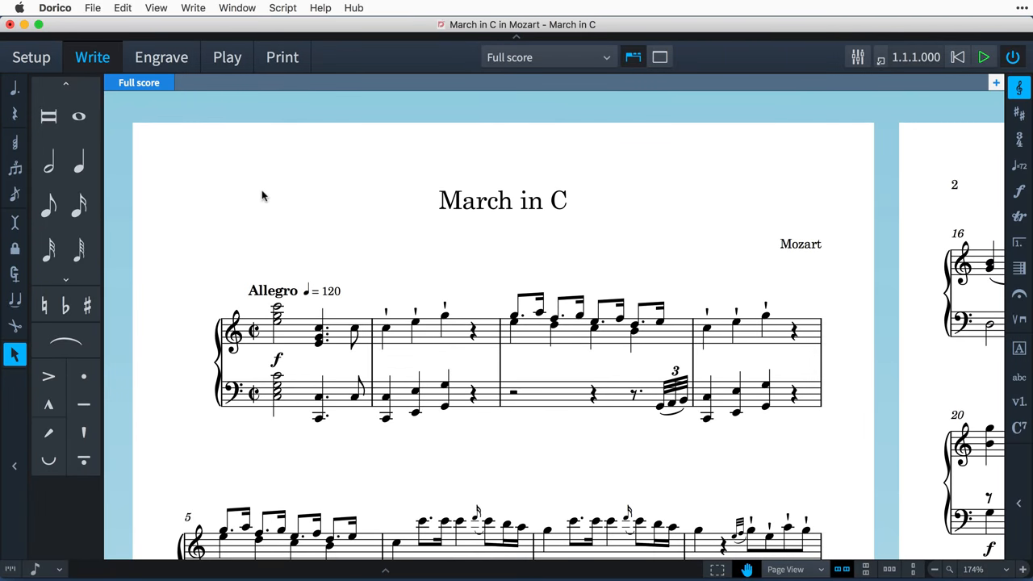
Step: Enter Engrave mode and turn on Frames to outline the title, composer and music frames
click(160, 57)
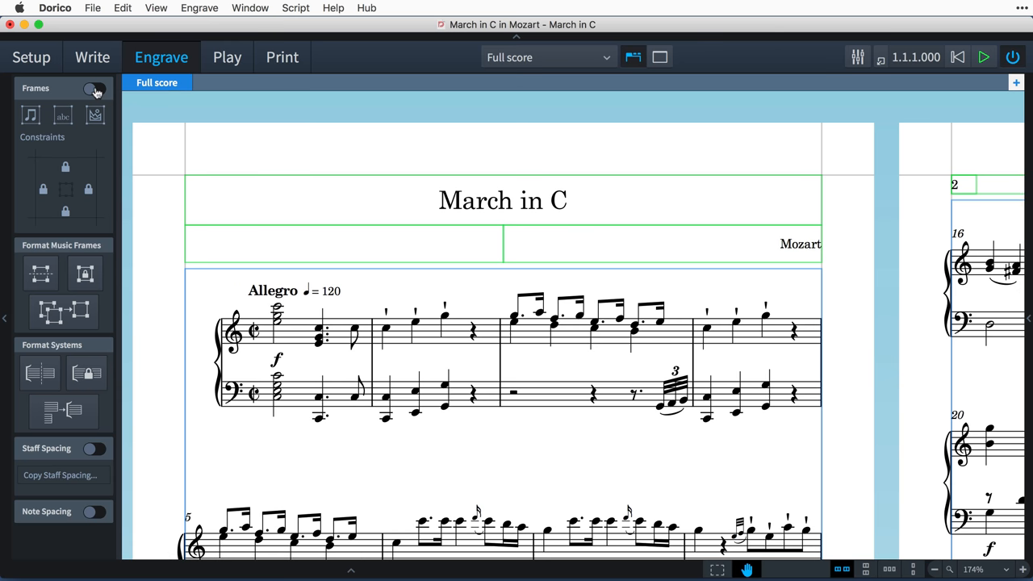
click(95, 87)
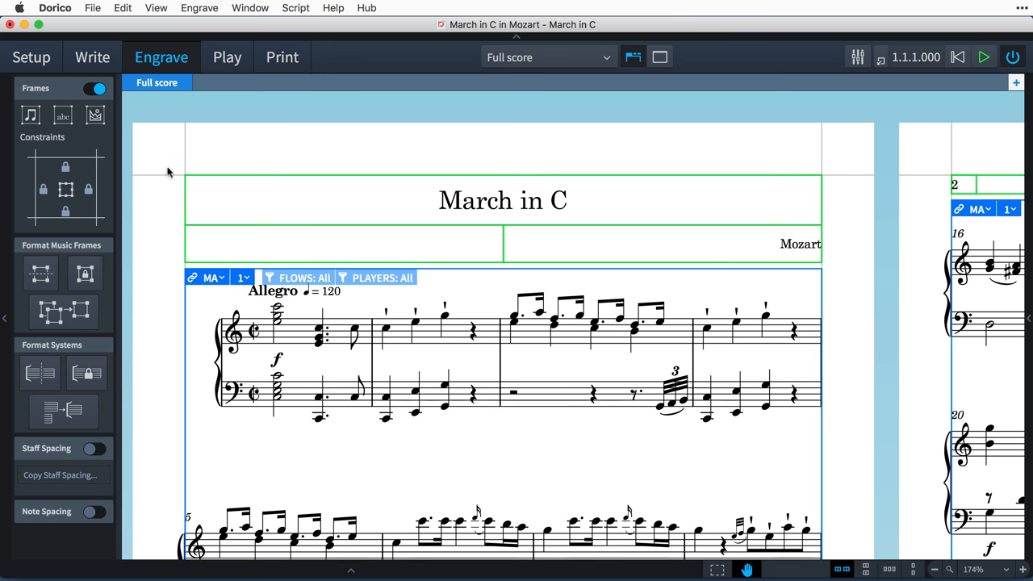
click(212, 278)
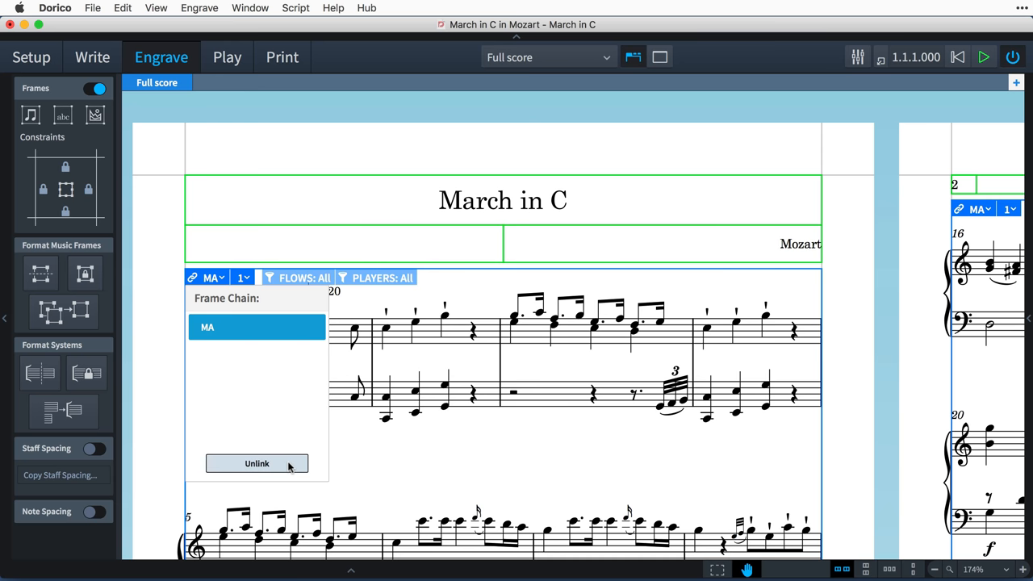
mouse_move(298, 442)
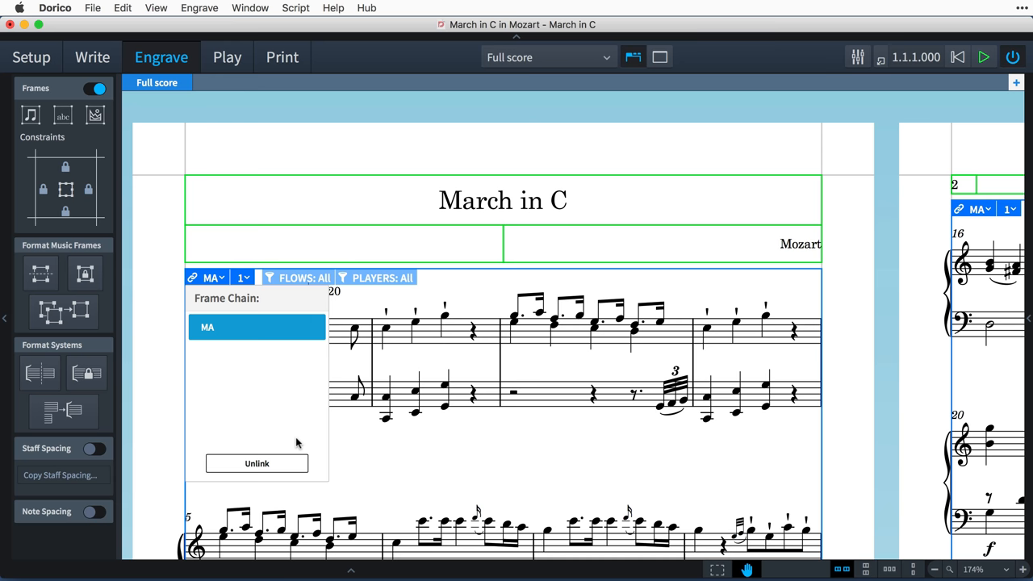
mouse_move(365, 446)
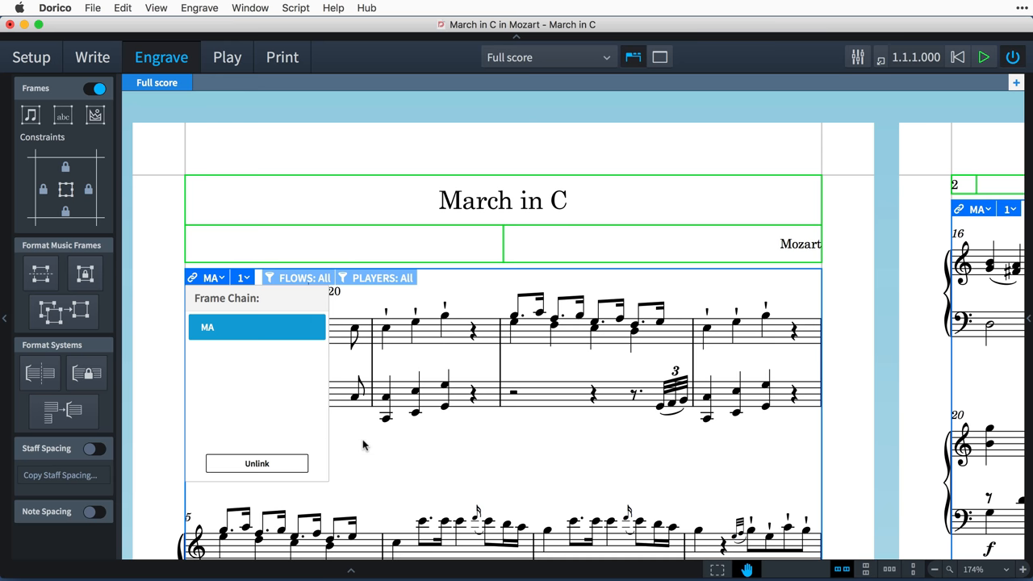
click(364, 446)
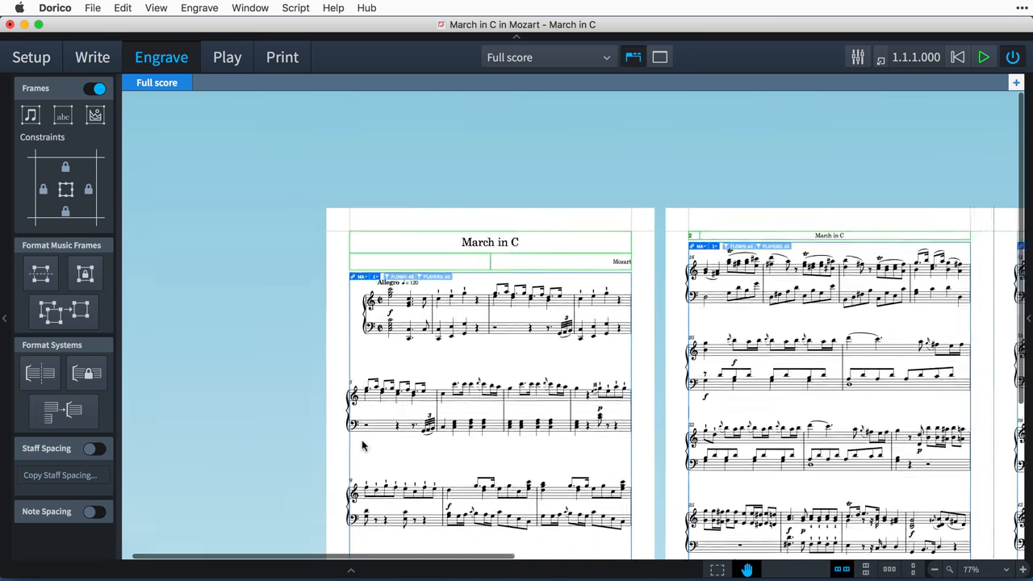
Step: Shrink the first page's music frame to hold only the opening dolce system
click(927, 570)
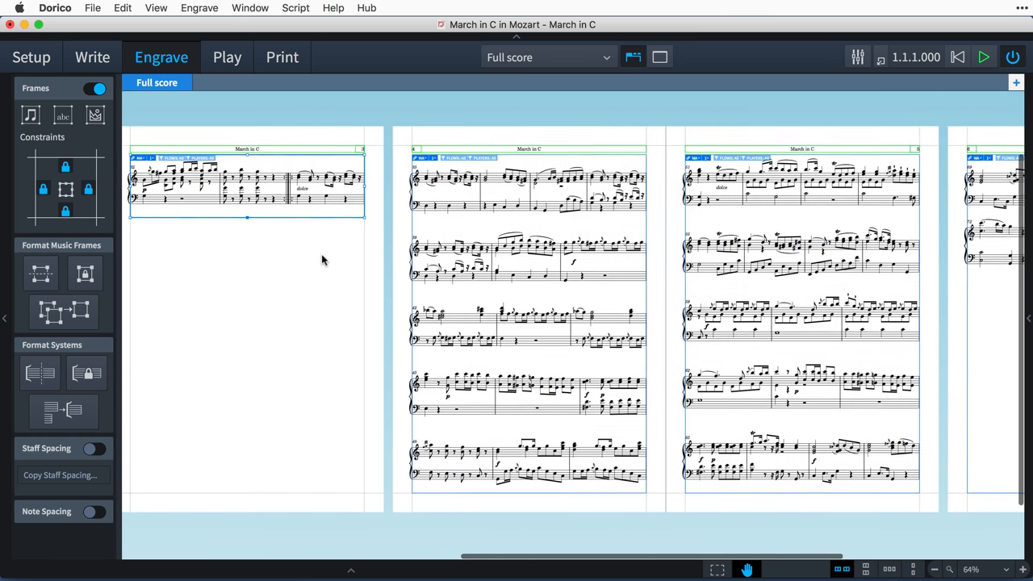
scroll(right, 3)
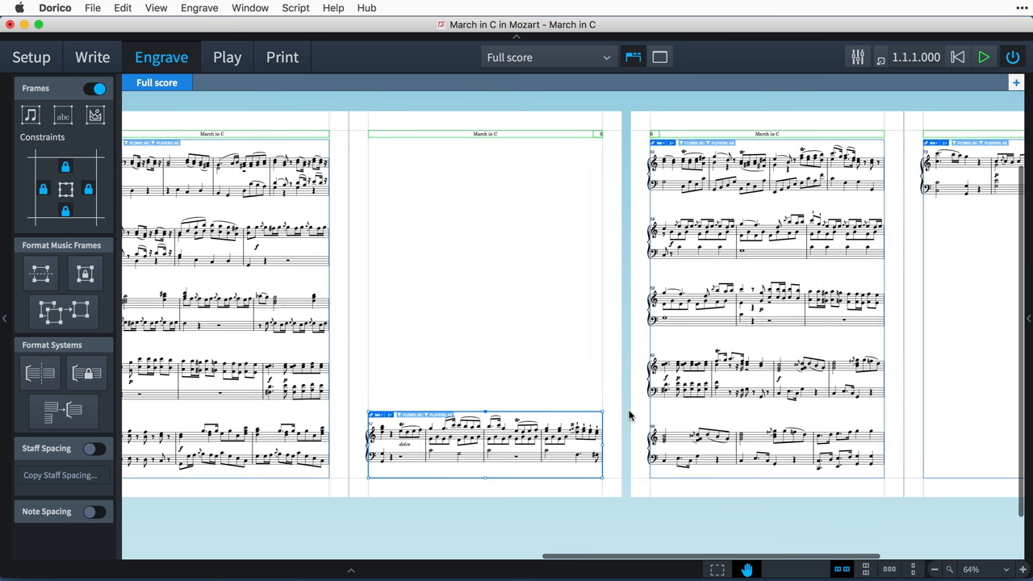
scroll(right, 3)
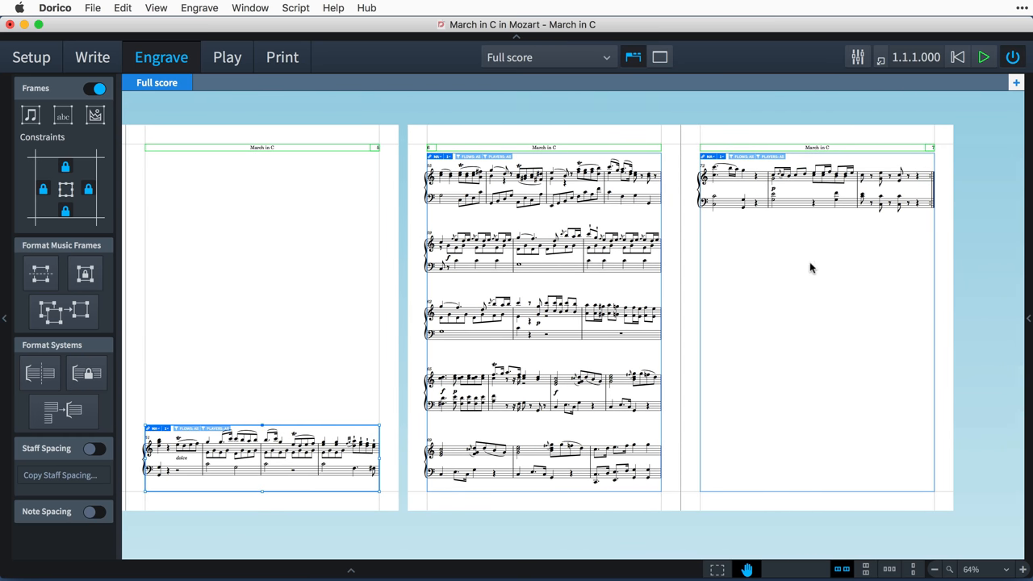
mouse_move(266, 428)
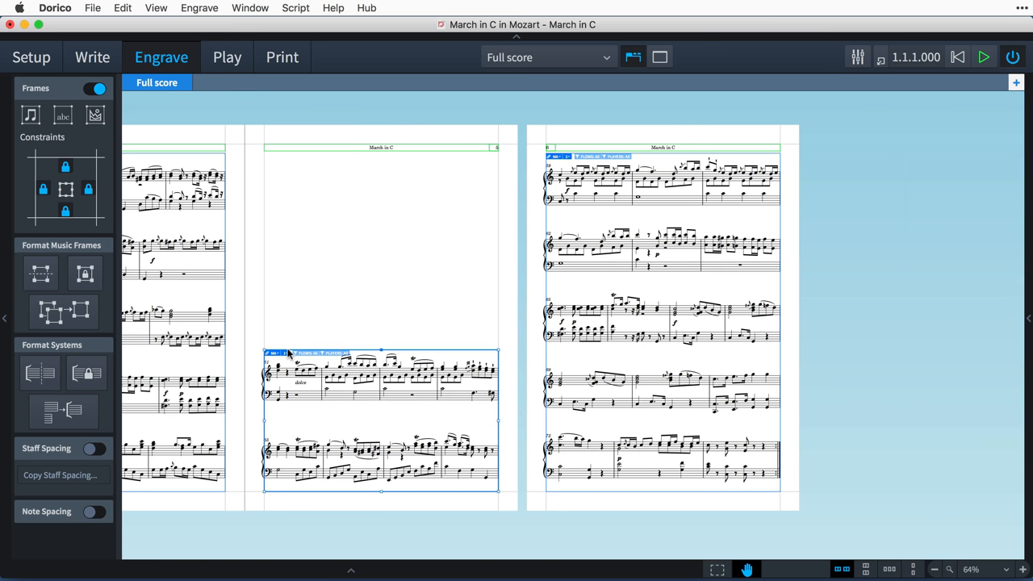
mouse_move(933, 276)
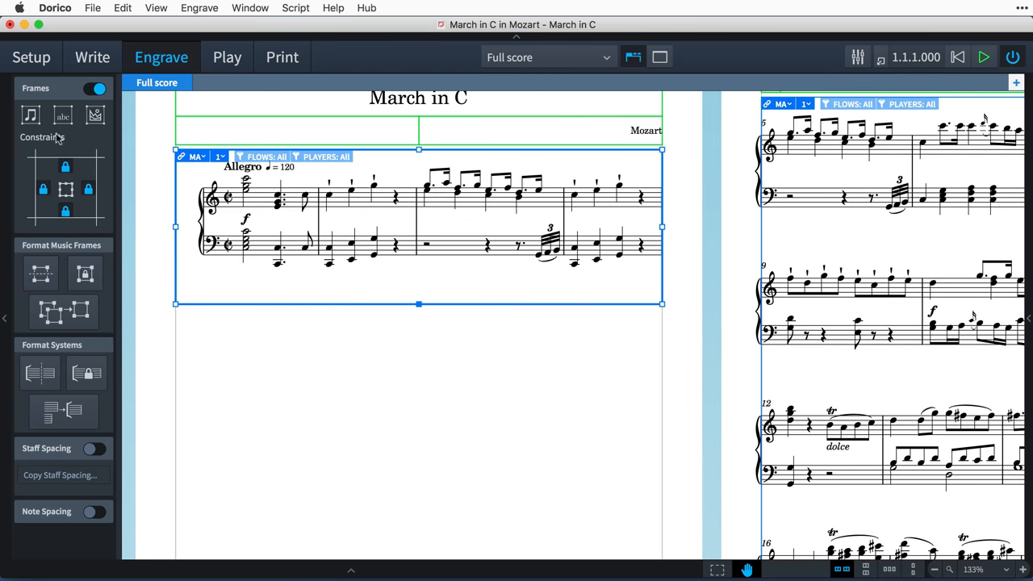
Step: Draw a new music frame in the empty area below the opening system
drag(176, 347, 341, 408)
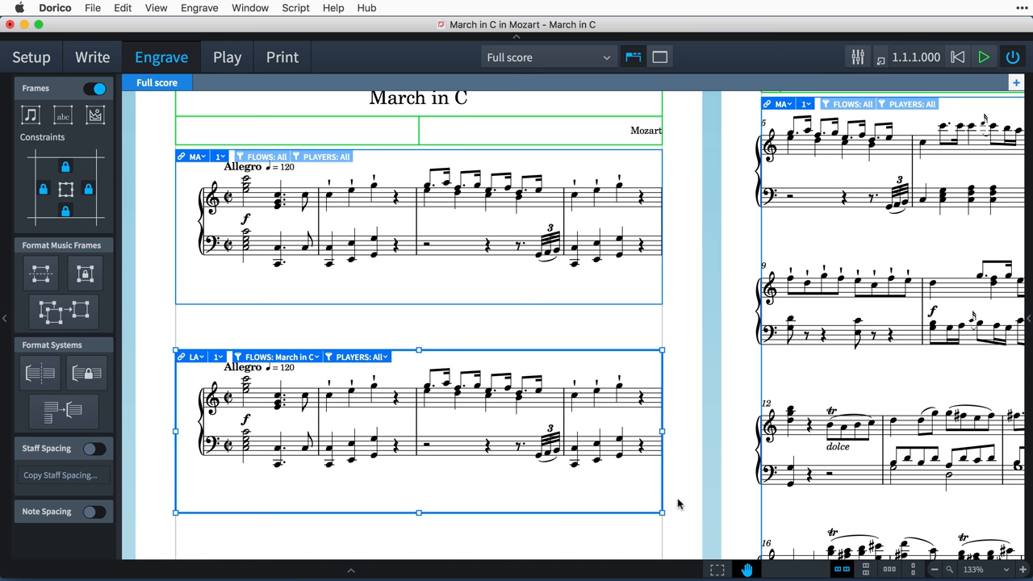
mouse_move(202, 363)
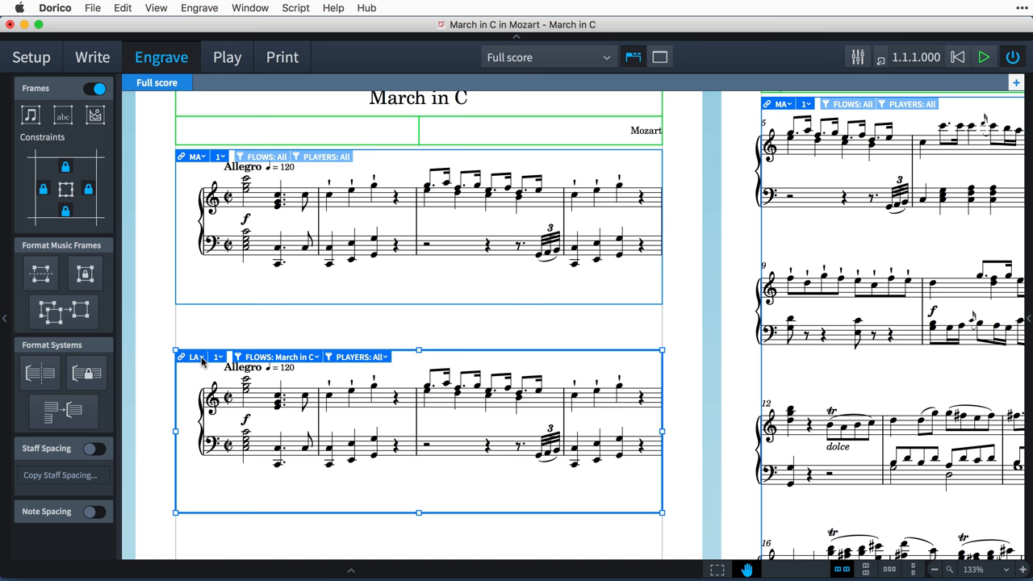
Step: Link the new lower frame into the MA chain so it continues from bar 5
click(195, 356)
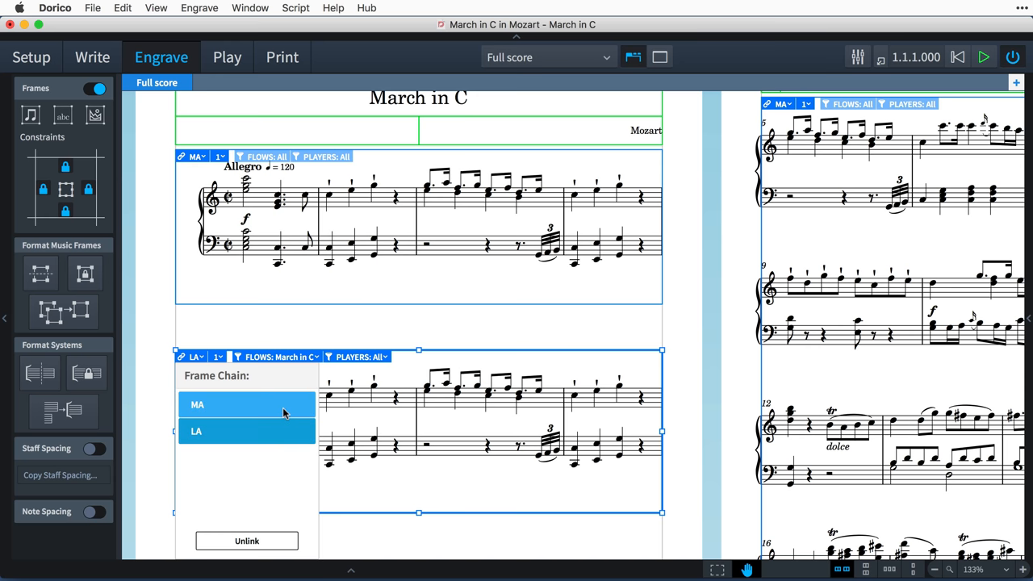
click(247, 541)
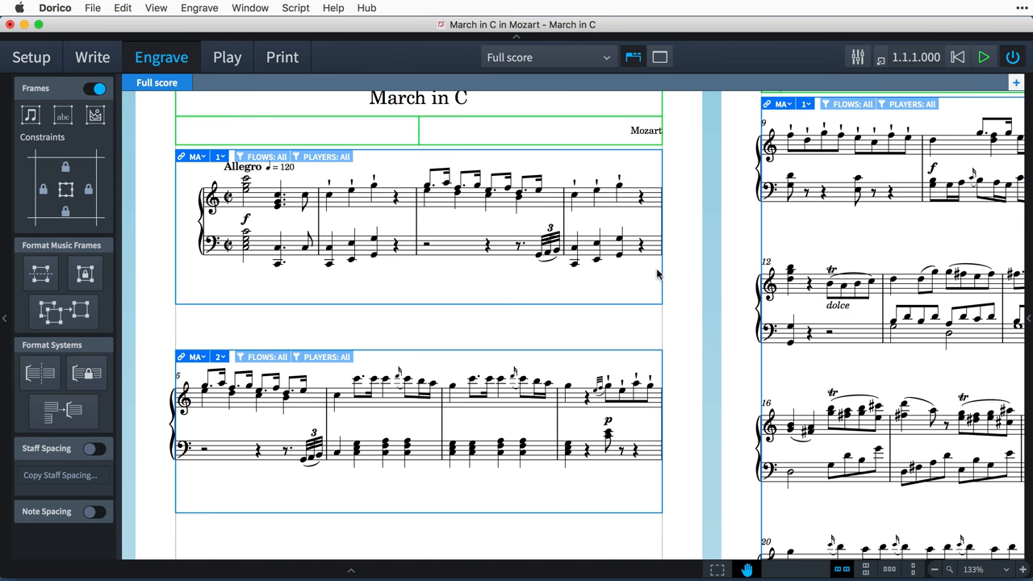
mouse_move(453, 418)
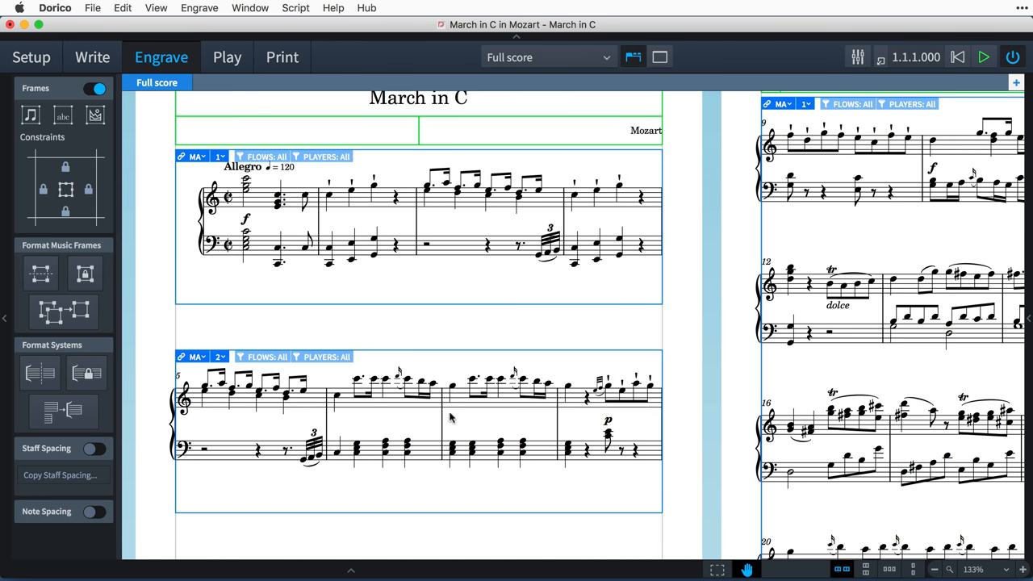
mouse_move(783, 161)
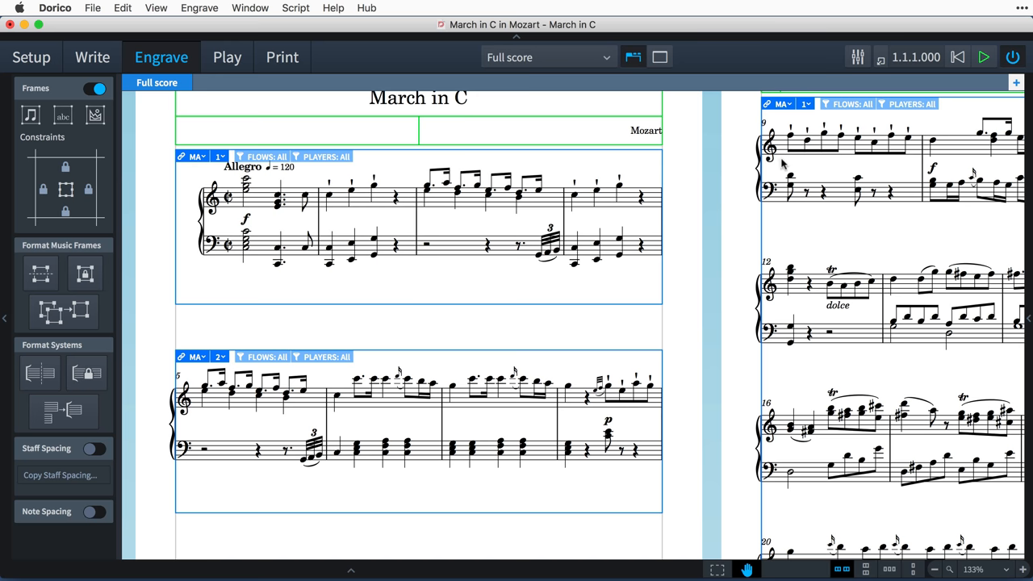
mouse_move(804, 163)
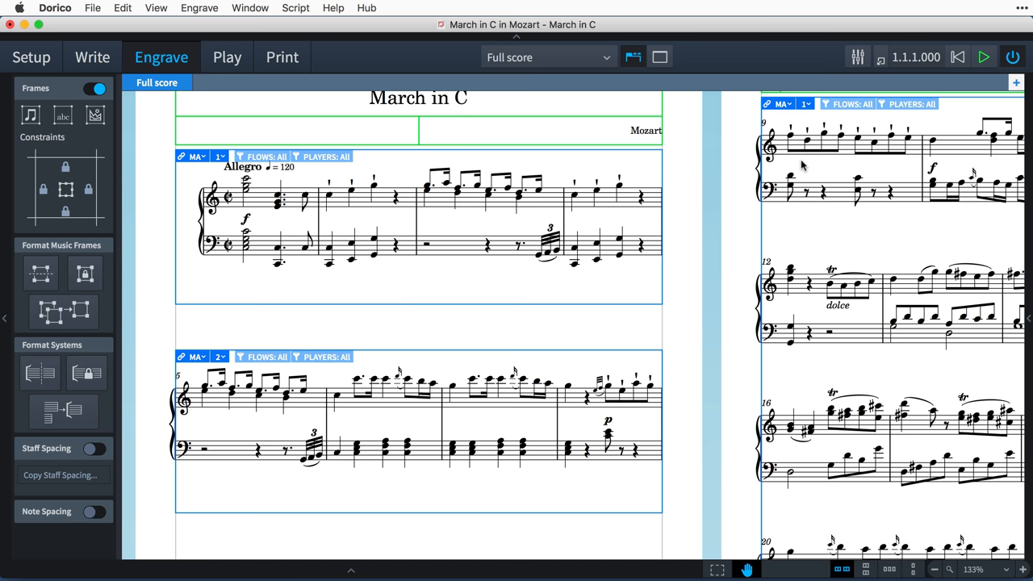
mouse_move(579, 353)
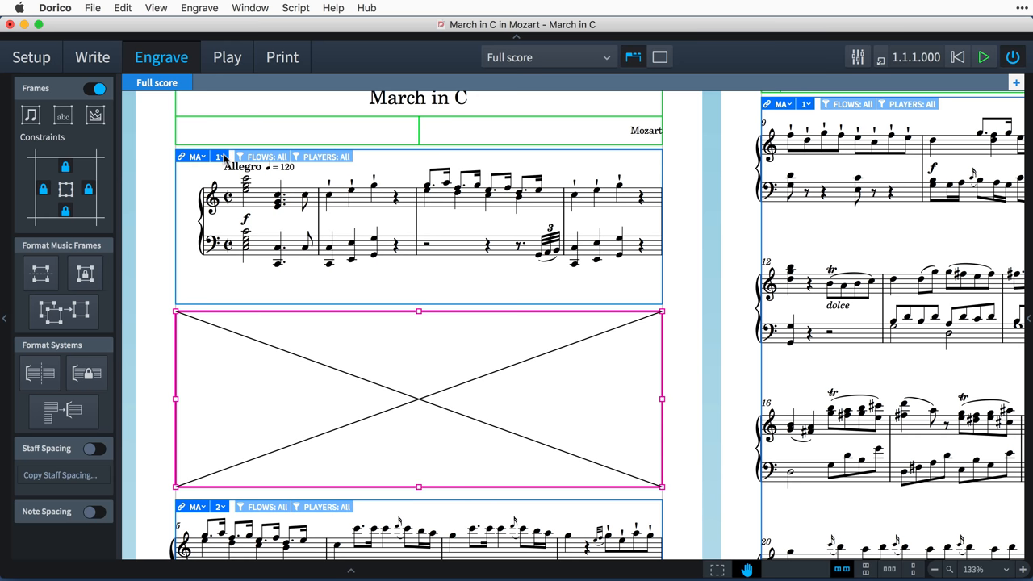
Step: Set the upper music frame's chain order to 2
click(219, 157)
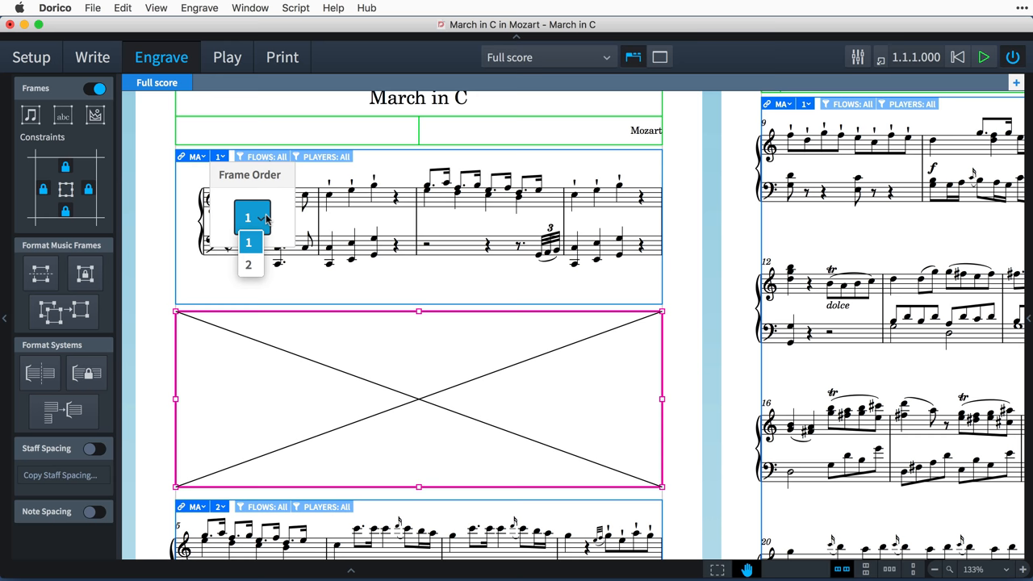
click(249, 265)
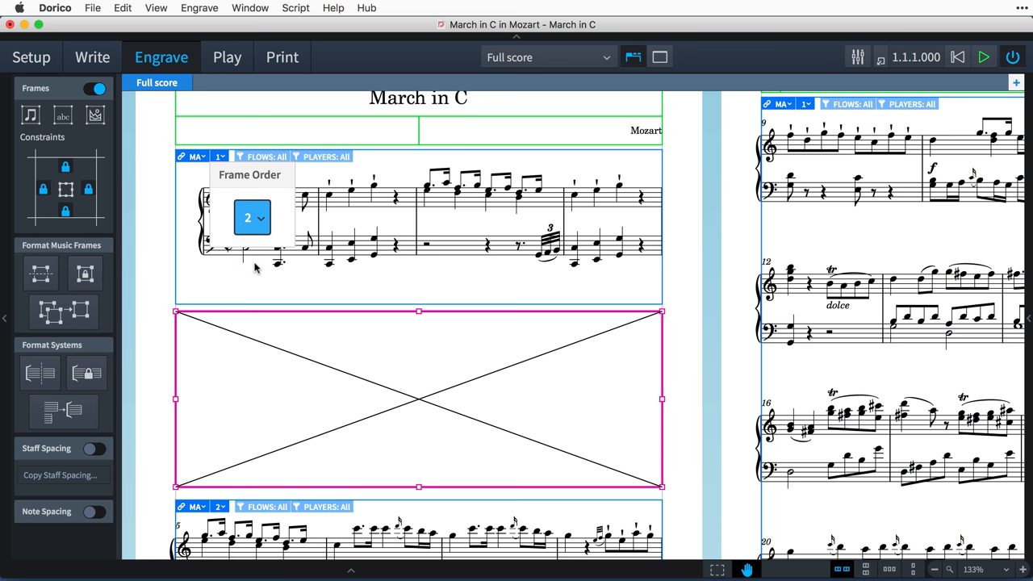
mouse_move(262, 274)
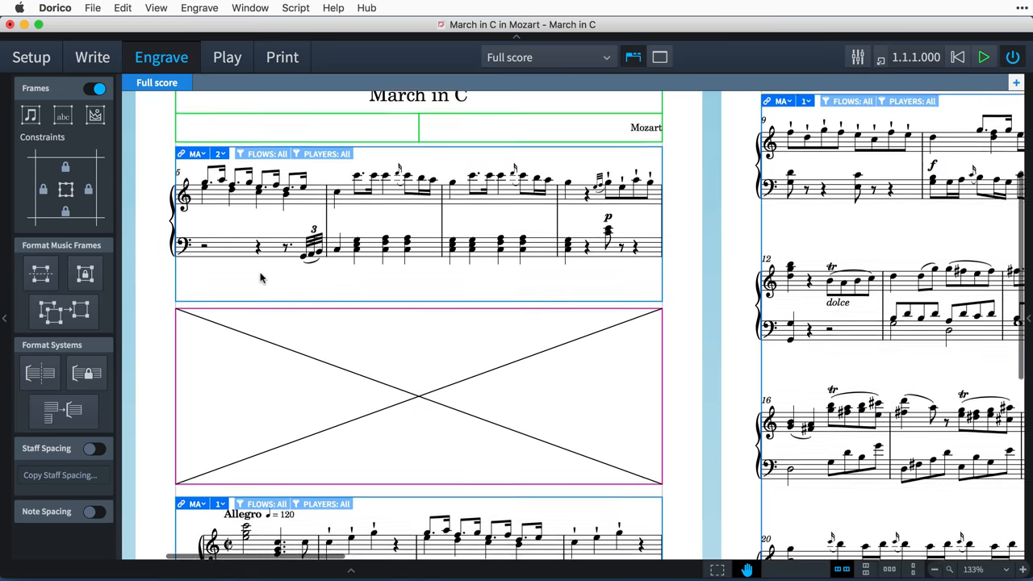
scroll(down, 3)
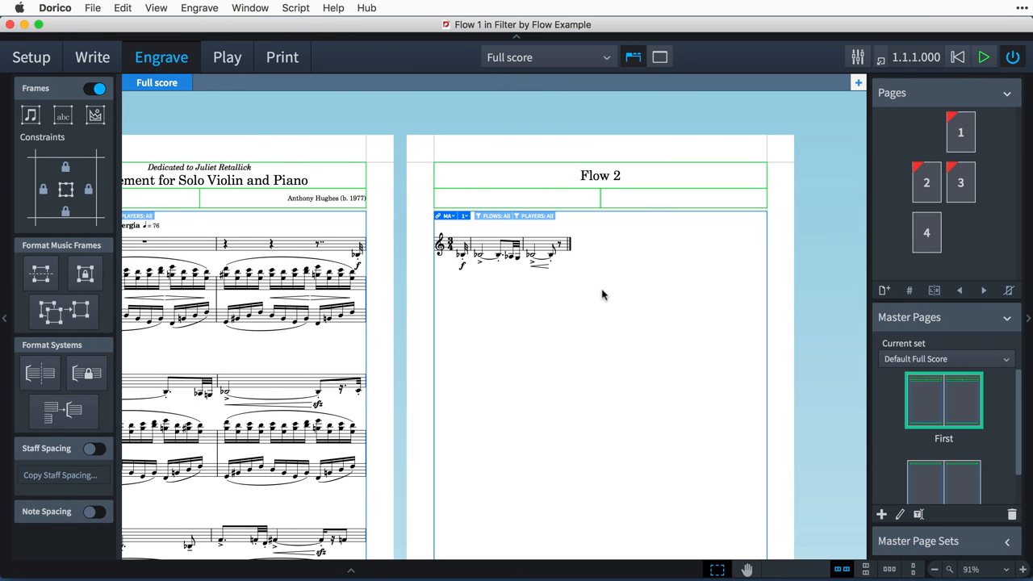
mouse_move(534, 309)
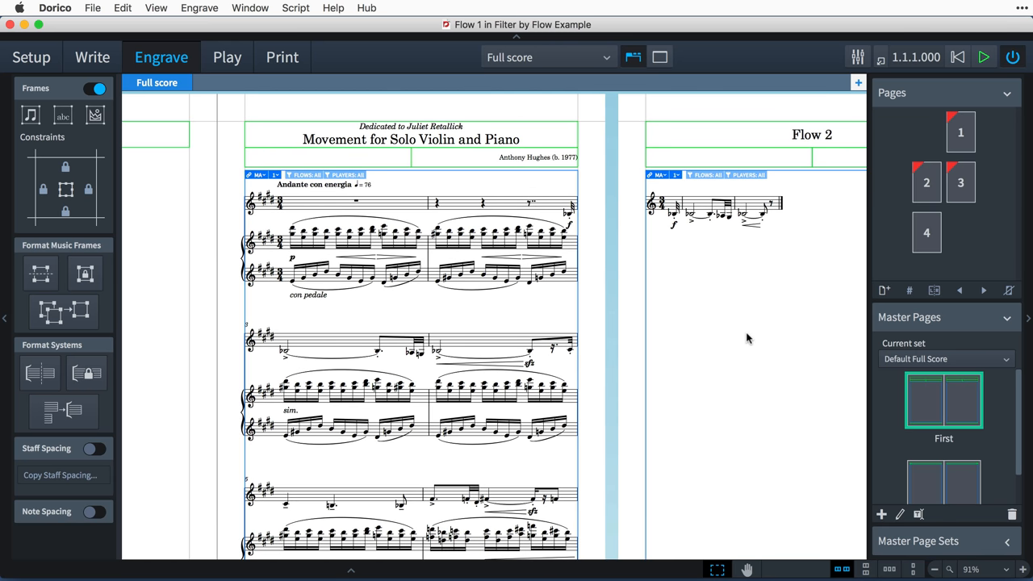
mouse_move(777, 425)
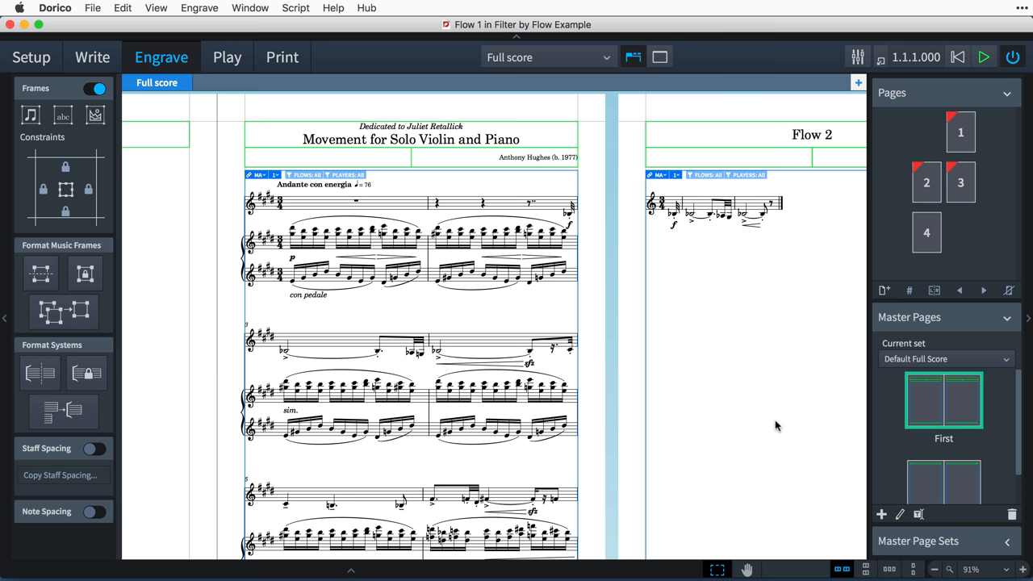
mouse_move(899, 412)
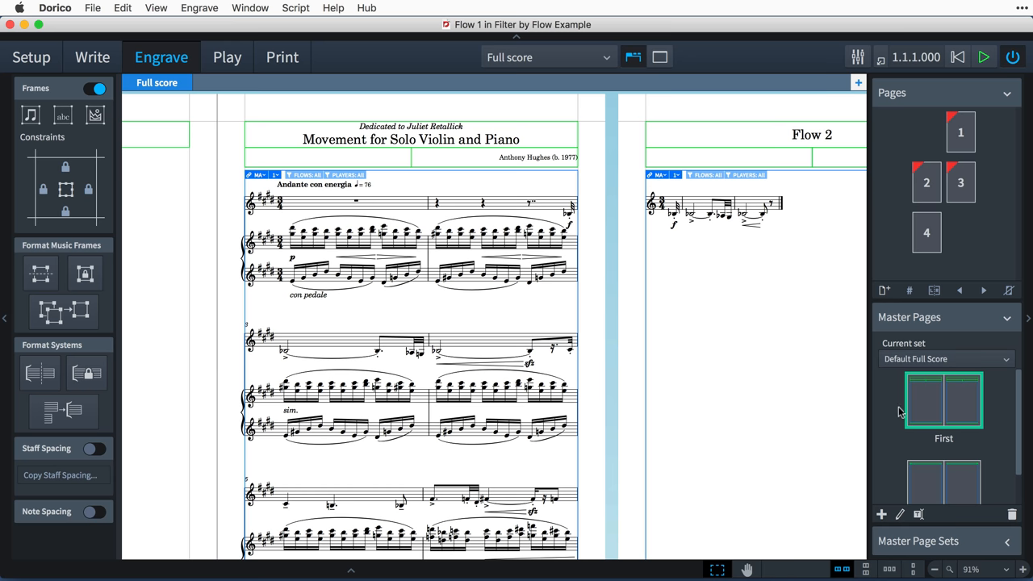
mouse_move(968, 403)
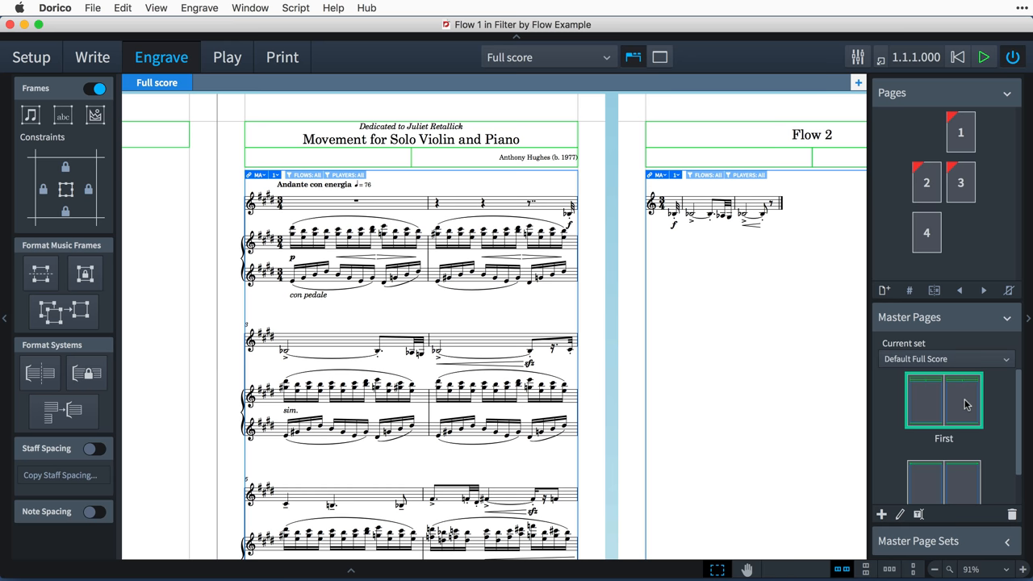
Step: Open the First master page and filter its music frame to Flow 1
double_click(942, 403)
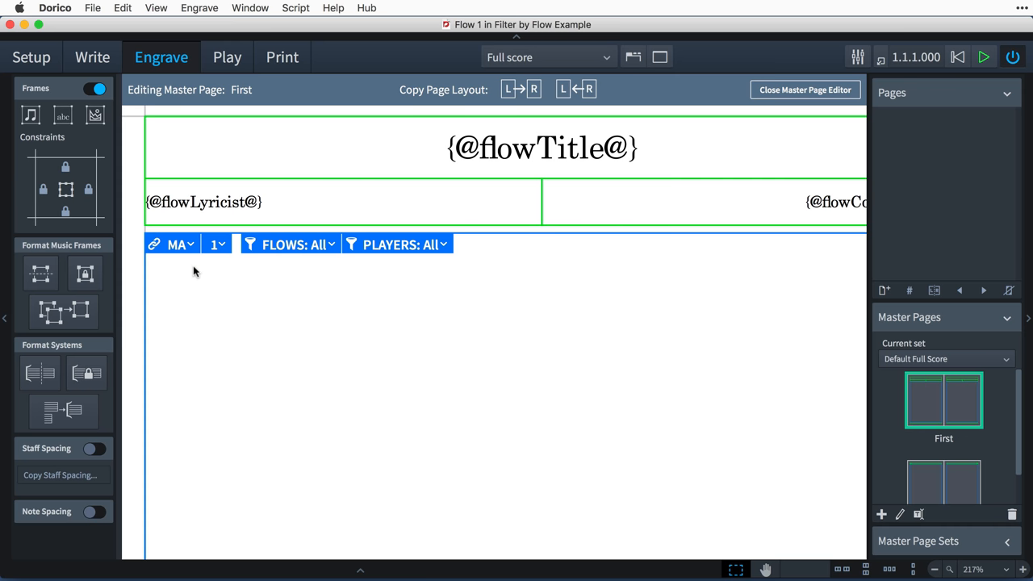
mouse_move(305, 277)
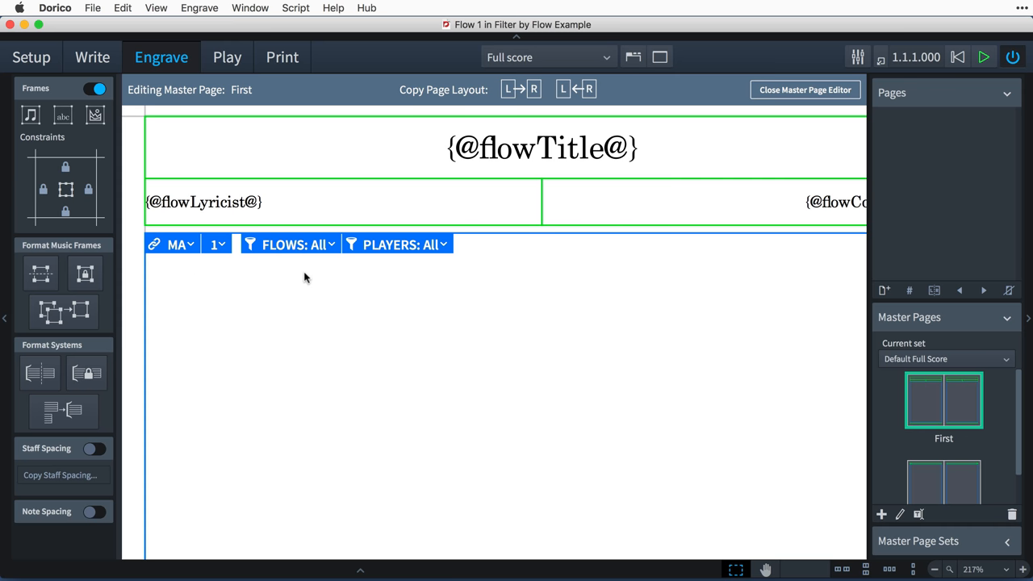
click(292, 244)
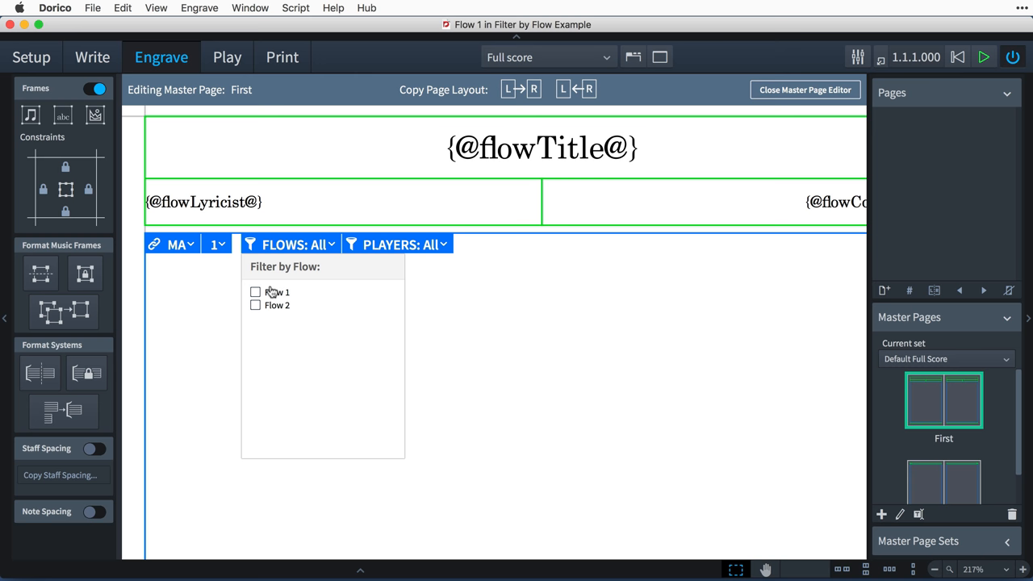
click(255, 292)
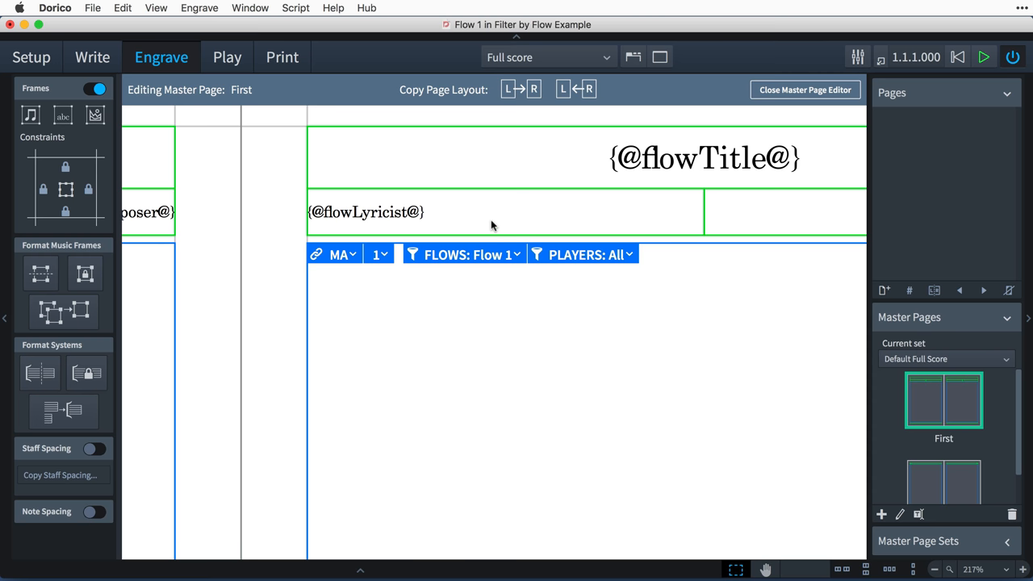
mouse_move(814, 90)
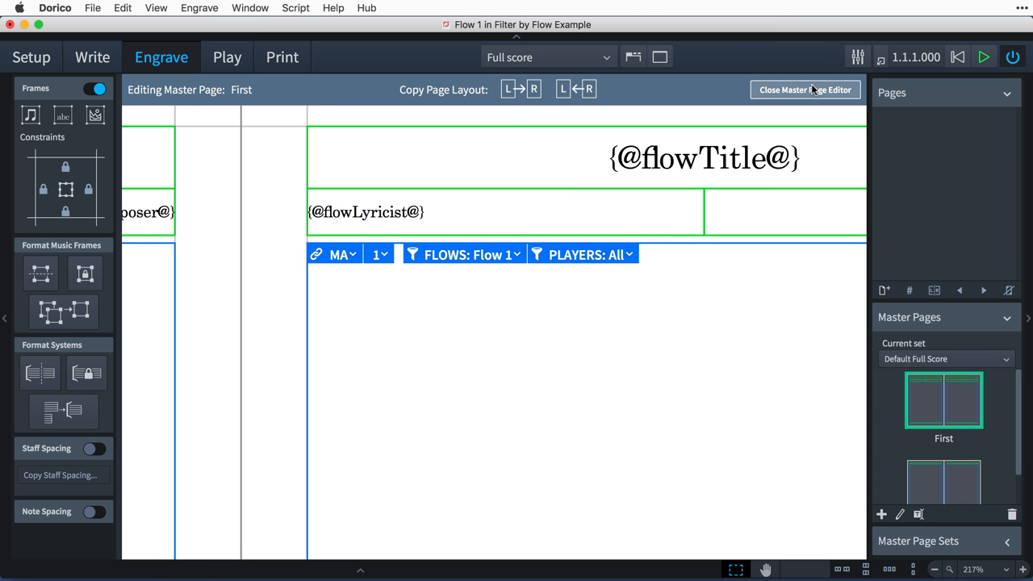
Step: Close the Master Page Editor to return to the full score
click(806, 90)
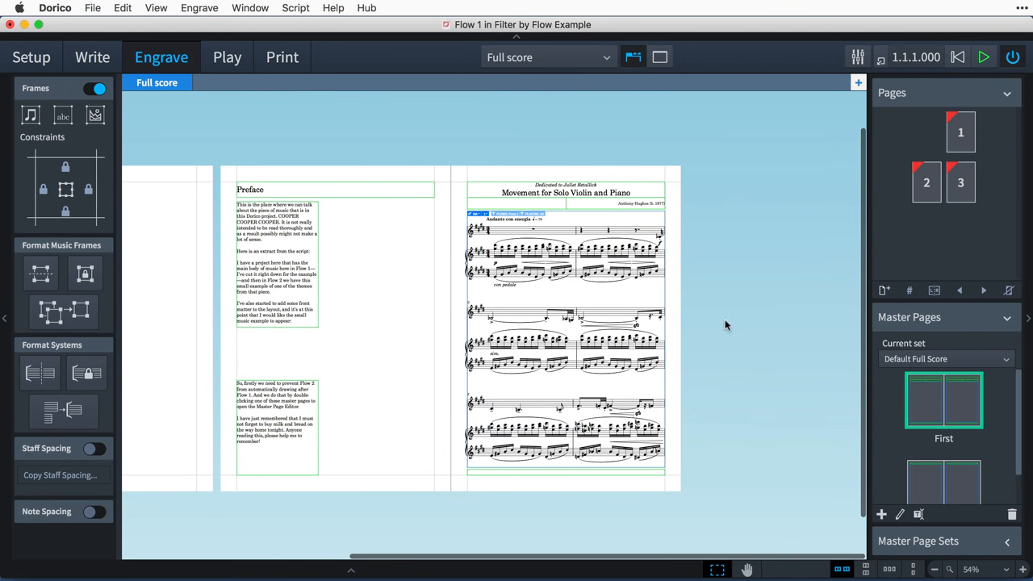
mouse_move(732, 282)
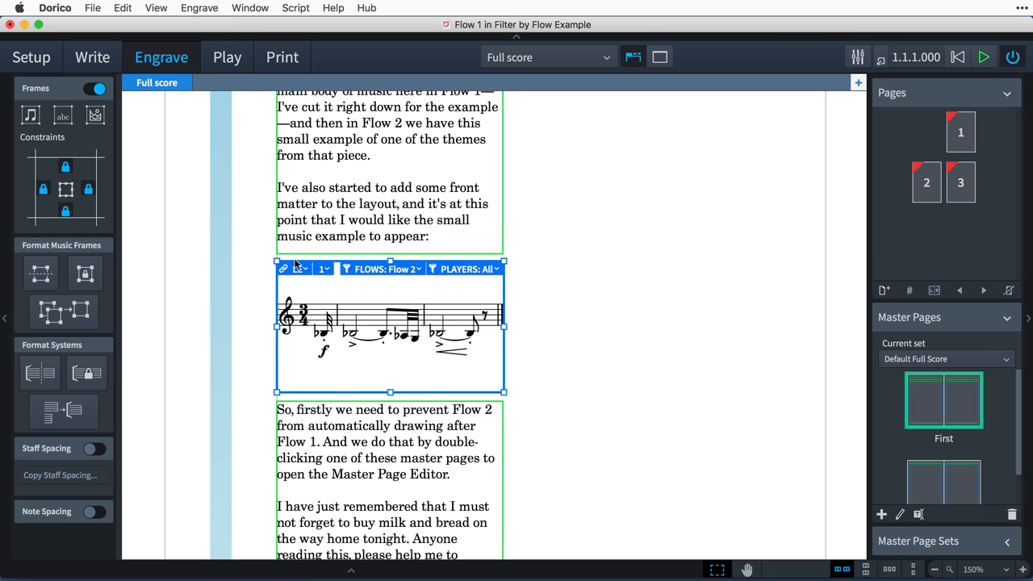
Step: Check the example frame's flow and player filters, then view the Preface page in Write mode
click(384, 269)
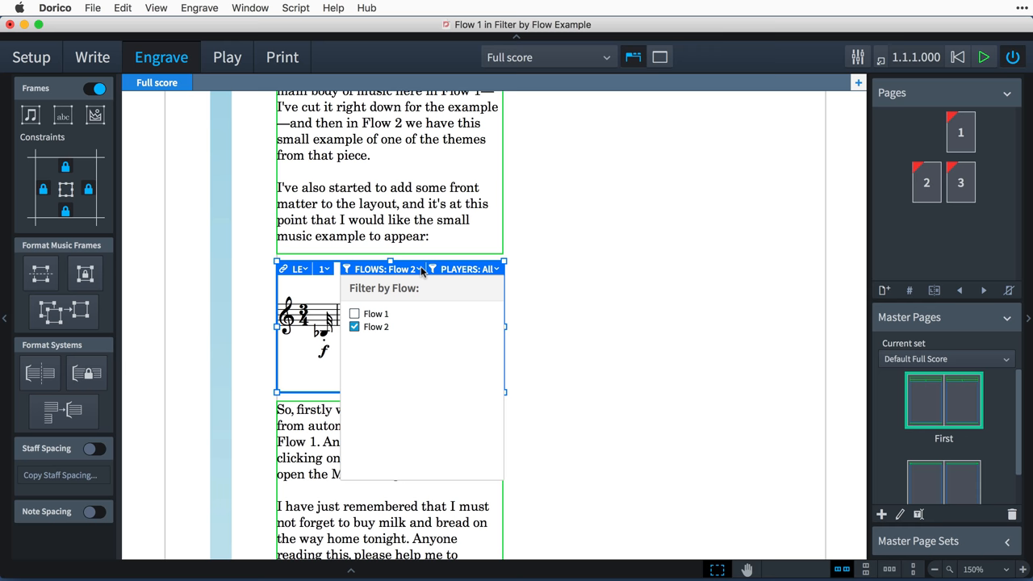
click(468, 269)
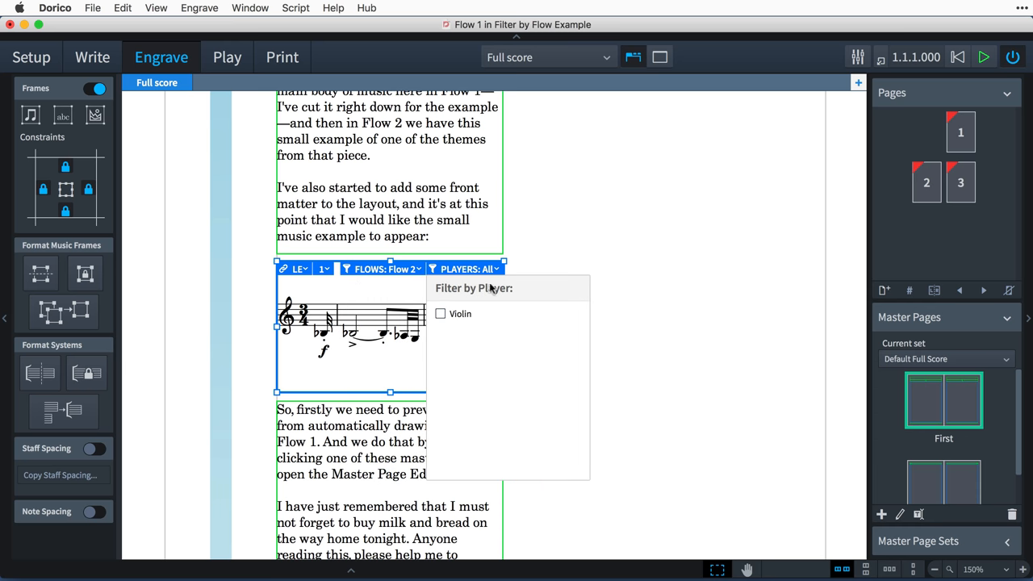
click(642, 322)
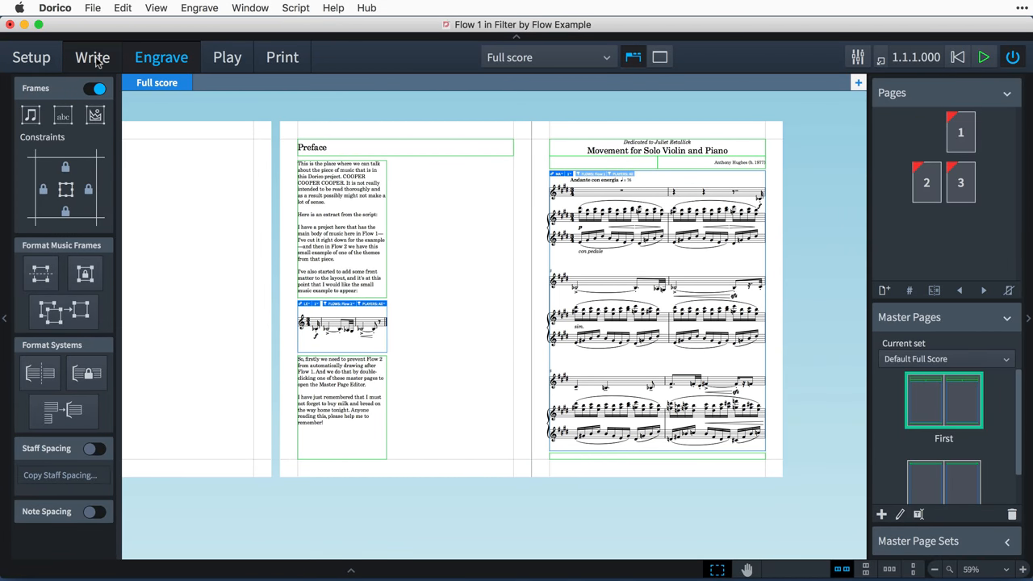
click(89, 56)
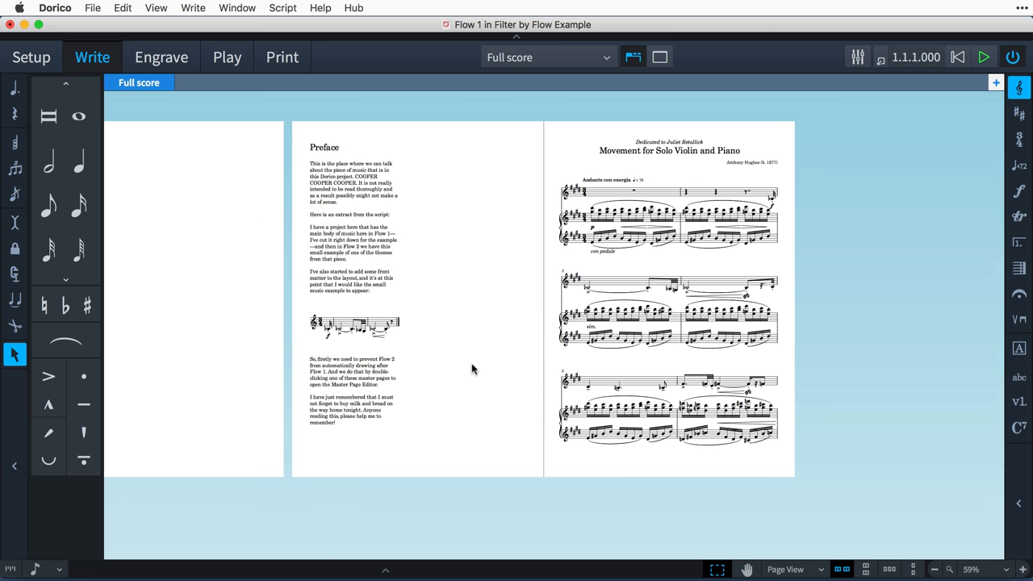